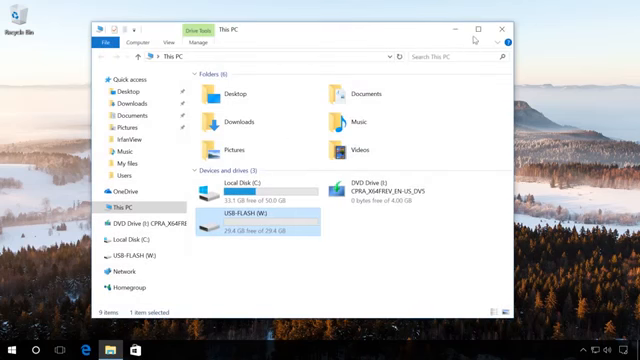
# - Format the USB FLASH drive from its context menu and acknowledge the completion message
pyautogui.rightClick(250, 218)
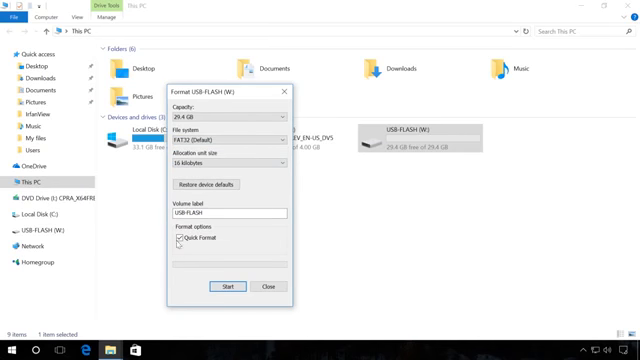
pyautogui.click(228, 288)
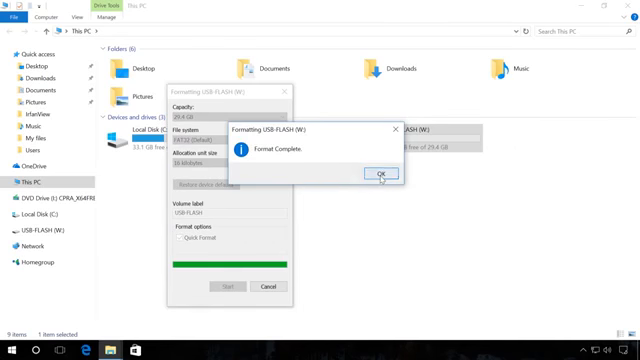
pyautogui.click(382, 176)
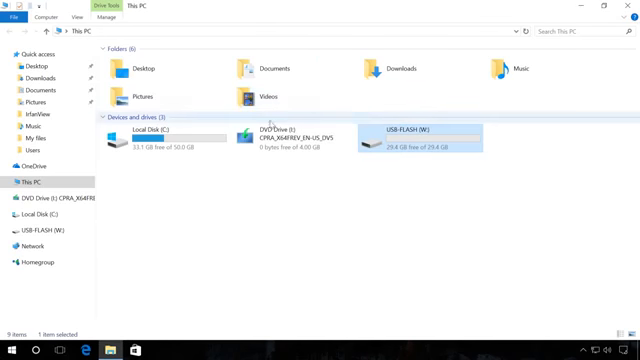
# - Copy all the Windows DVD drive's installation files from its context menu
pyautogui.rightClick(266, 130)
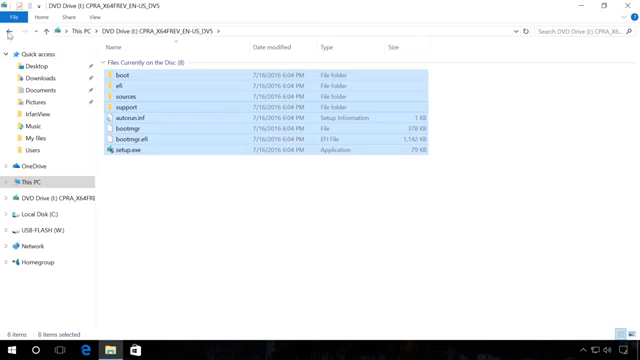
pyautogui.click(40, 222)
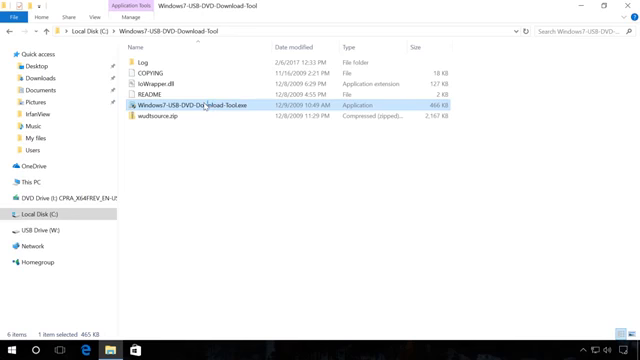
# - Launch the USB DVD Download Tool and pick the Windows ISO from Documents as the source
pyautogui.doubleClick(212, 104)
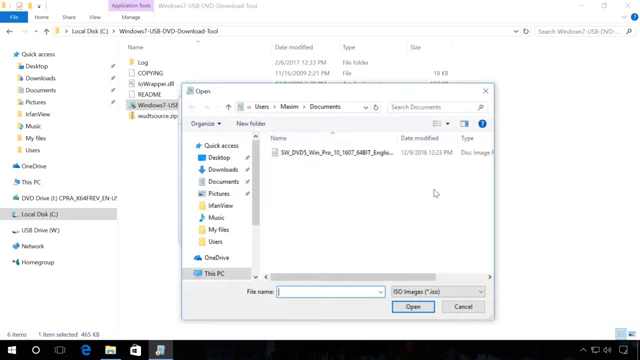
pyautogui.click(344, 154)
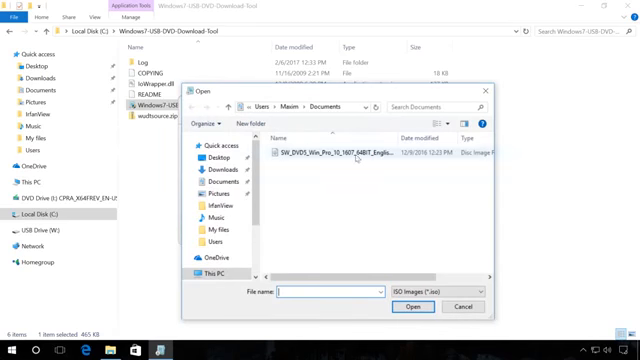
pyautogui.doubleClick(340, 156)
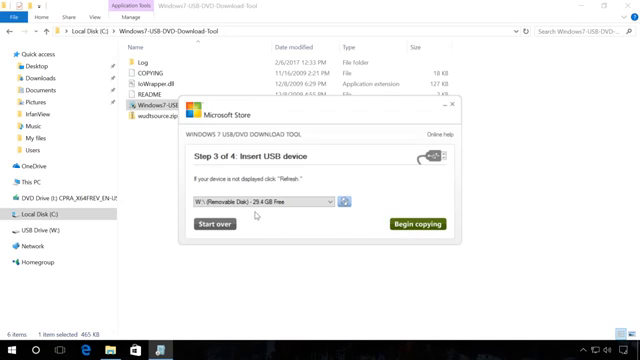
pyautogui.moveTo(258, 216)
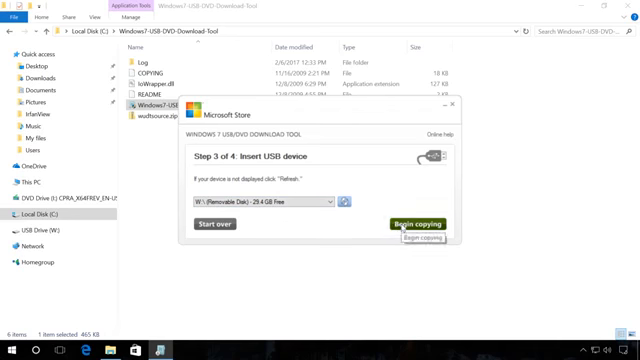
# - Begin copying the ISO and confirm erasing everything on the USB drive
pyautogui.click(420, 224)
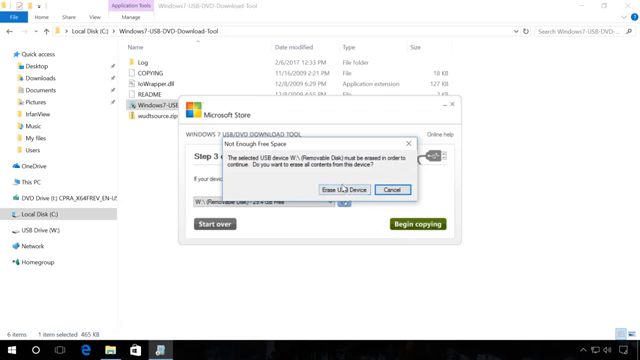
pyautogui.click(320, 188)
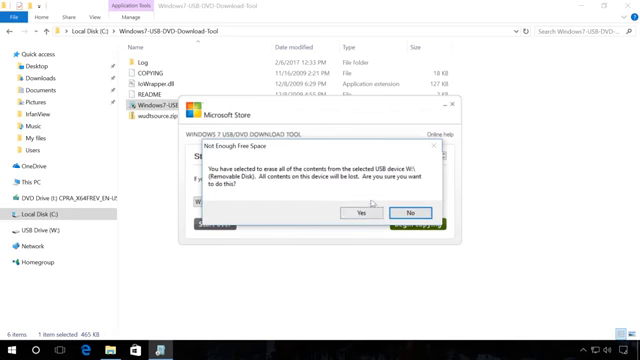
pyautogui.click(360, 212)
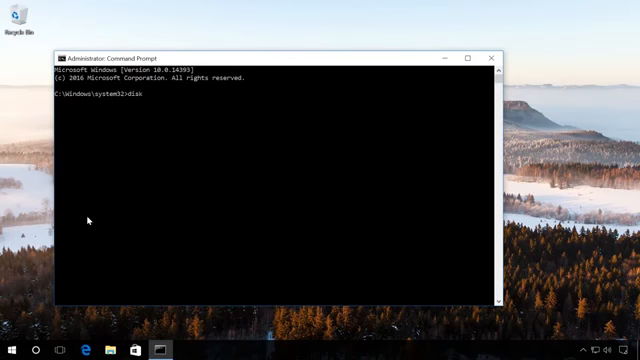
# - Run diskpart, list the disks, and begin the select disk command for the USB drive
pyautogui.write('part')
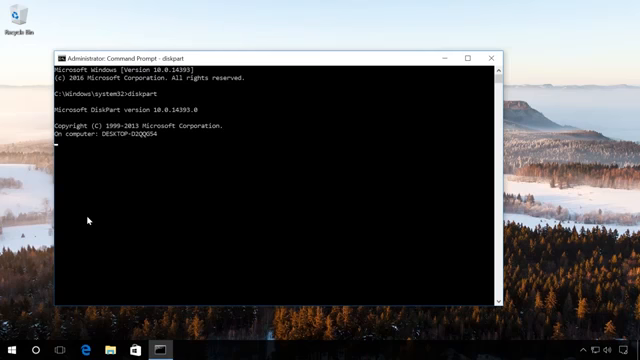
pyautogui.write('list')
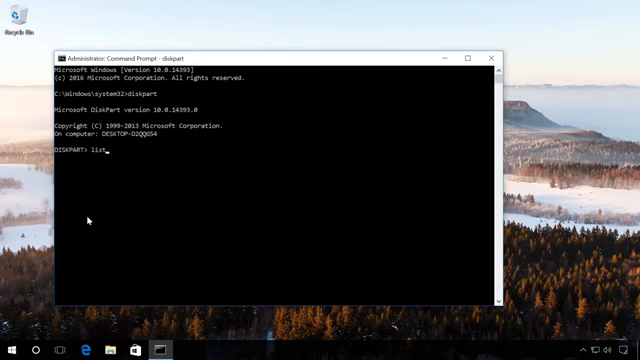
pyautogui.write('disk')
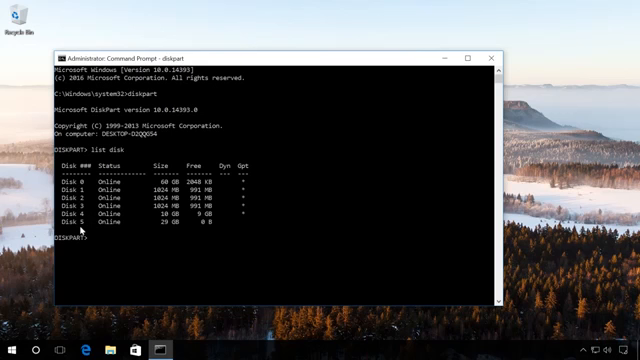
pyautogui.moveTo(72, 220)
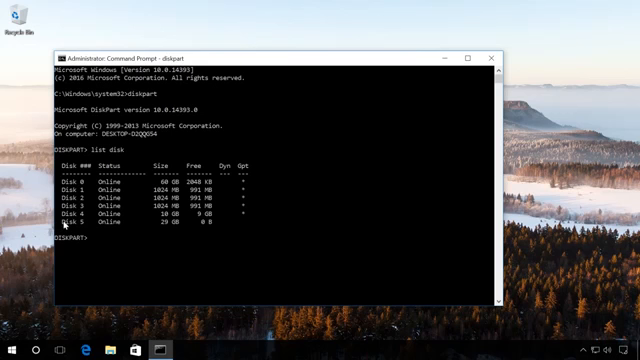
pyautogui.moveTo(116, 228)
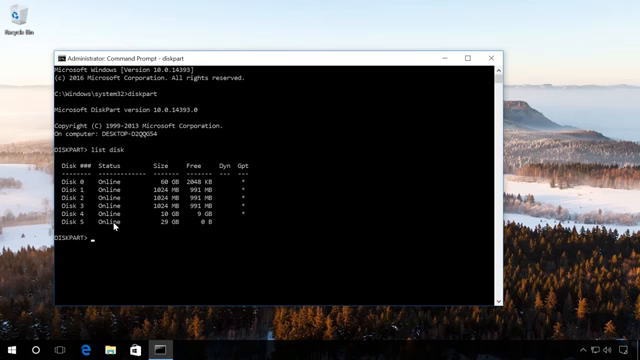
pyautogui.write('sele')
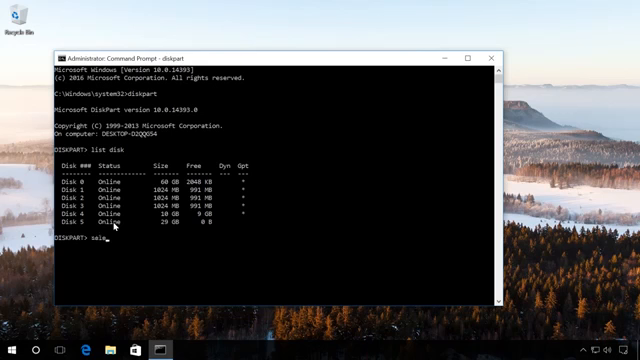
pyautogui.write('ect')
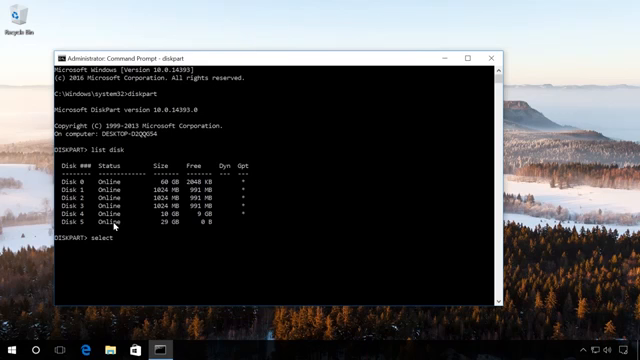
pyautogui.write('disk')
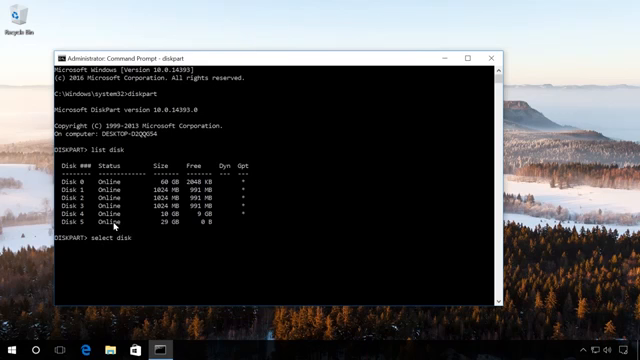
# - Select the USB disk, clean it, and create a primary partition on it
pyautogui.write('5')
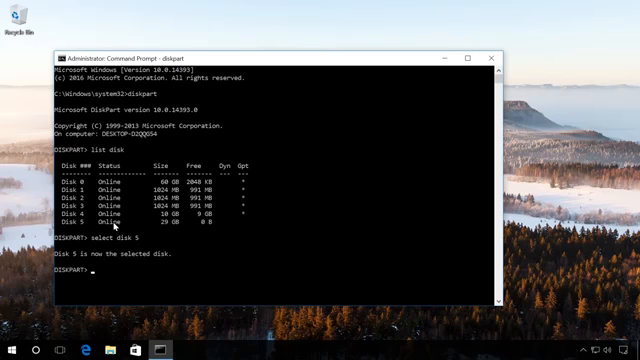
pyautogui.write('clean')
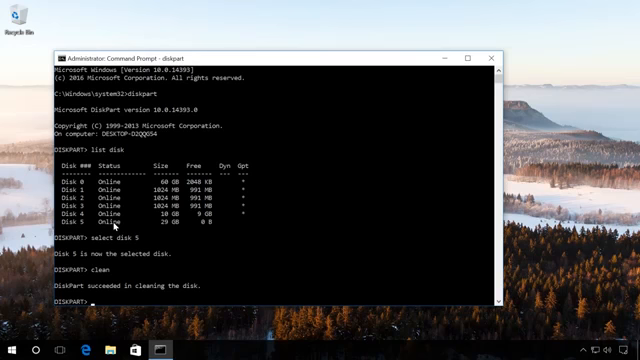
pyautogui.write('create')
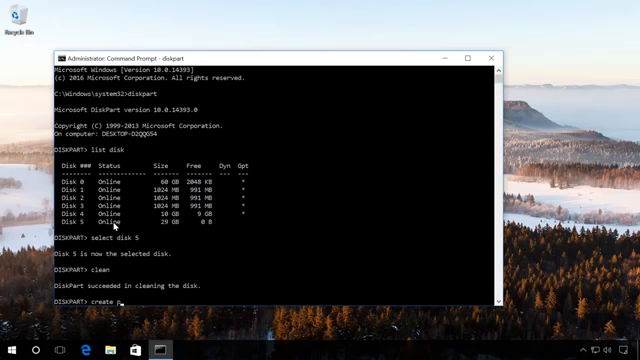
pyautogui.write('partition')
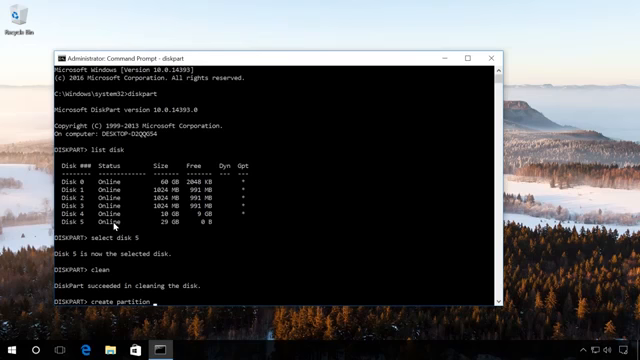
pyautogui.write('p')
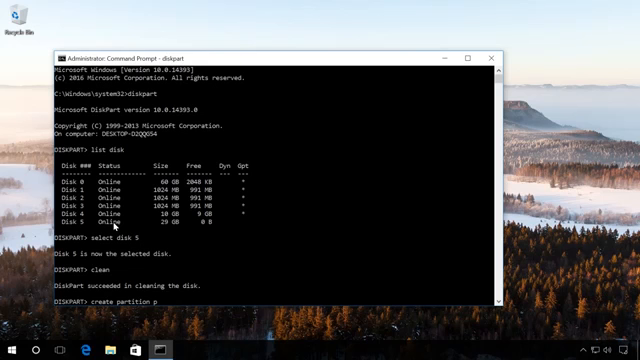
pyautogui.write('rimary')
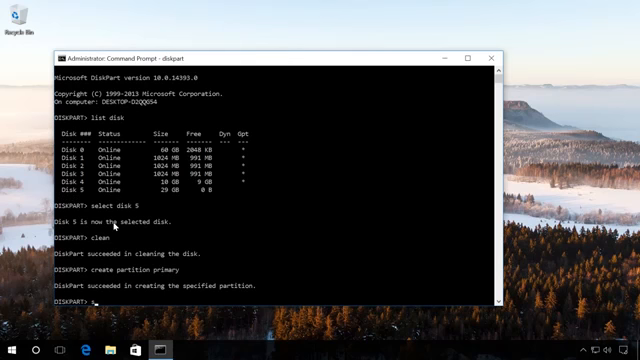
# - Select partition 1 and mark it active
pyautogui.write('select')
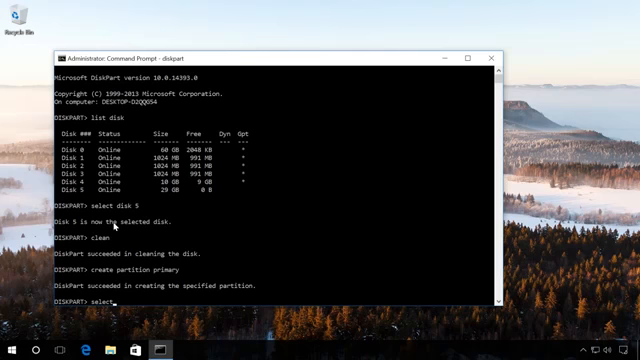
pyautogui.write('partition 1')
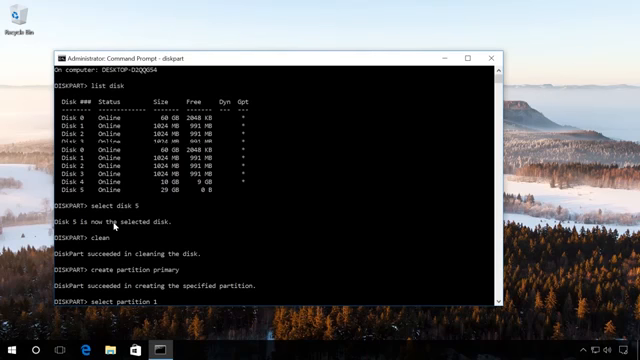
pyautogui.press('enter')
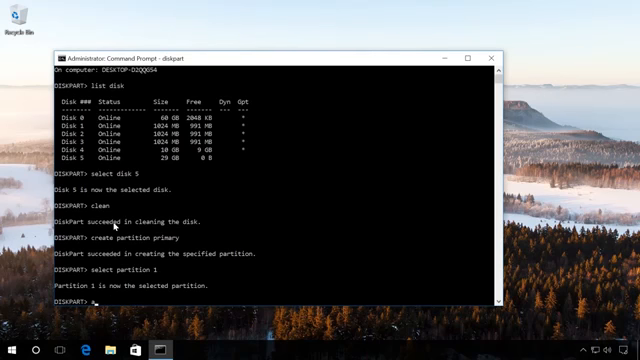
pyautogui.write('active')
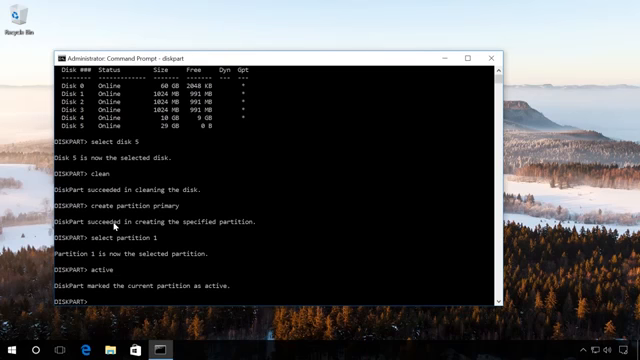
# - Quick-format the new partition with format fs=ntfs quick
pyautogui.write('form')
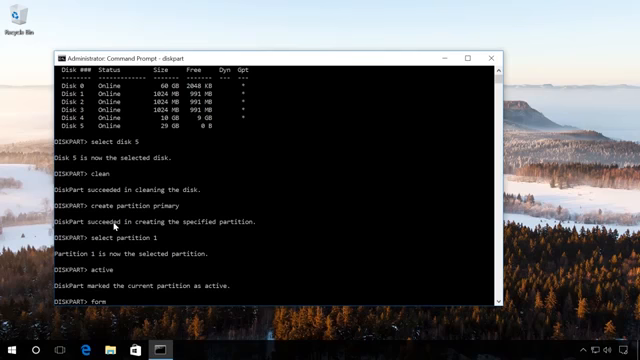
pyautogui.write('at')
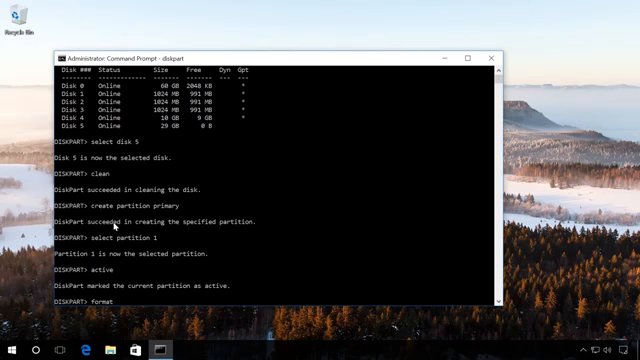
pyautogui.write('fs=')
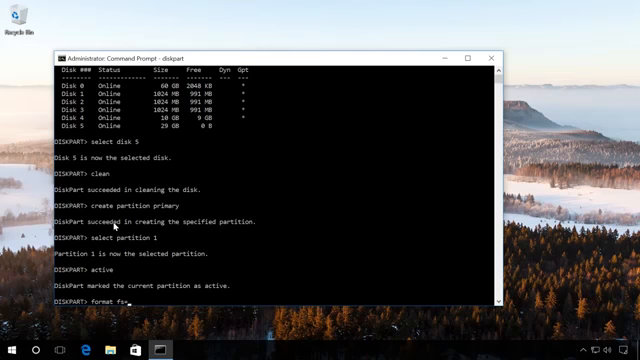
pyautogui.write('ntfs quick')
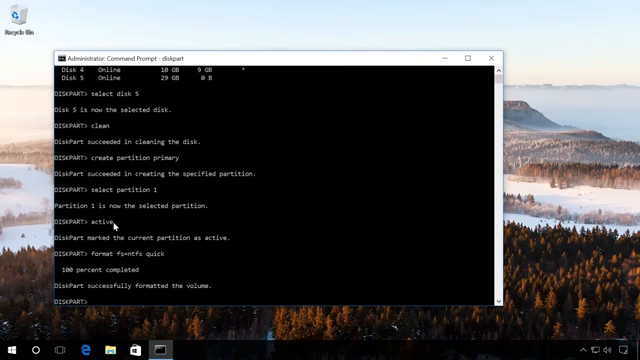
# - Assign drive letter X to the partition and exit diskpart
pyautogui.write('assi')
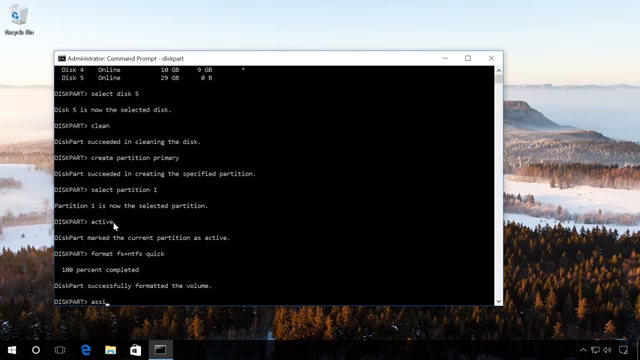
pyautogui.write('gn')
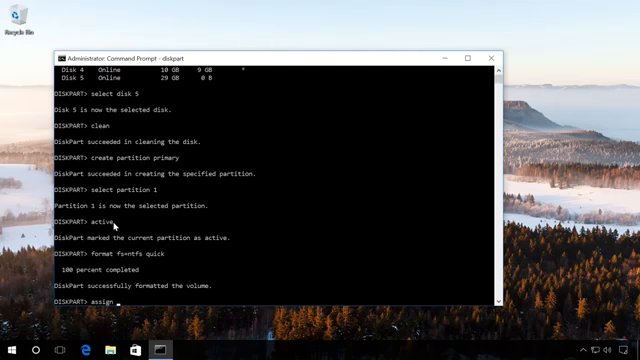
pyautogui.write('let')
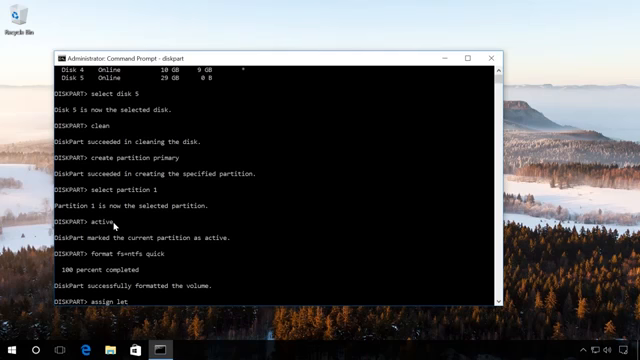
pyautogui.write('ter')
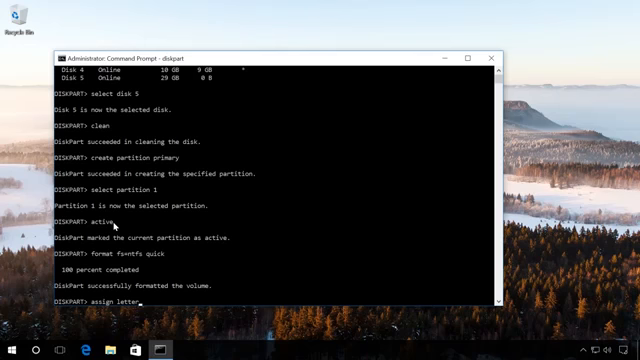
pyautogui.write('=X')
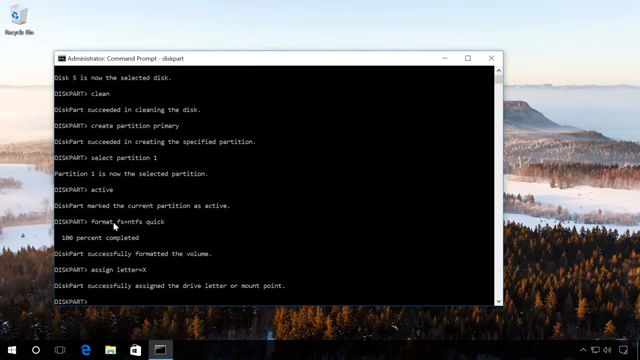
pyautogui.write('exit')
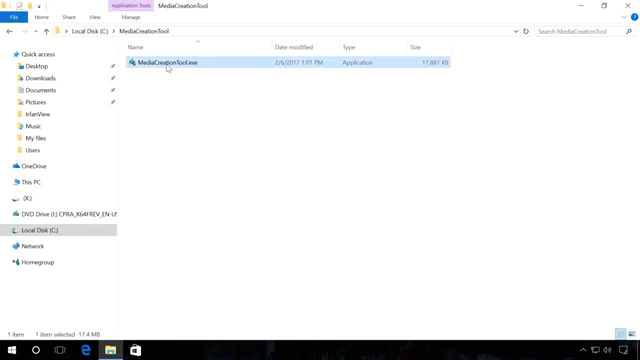
# - Launch MediaCreationTool.exe, accept the licence, choose media for another PC with default language and edition
pyautogui.doubleClick(190, 62)
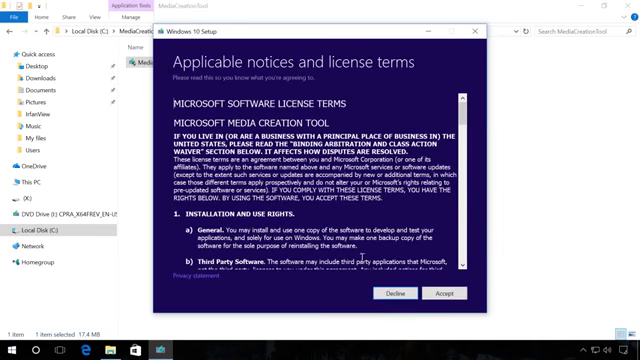
pyautogui.click(460, 292)
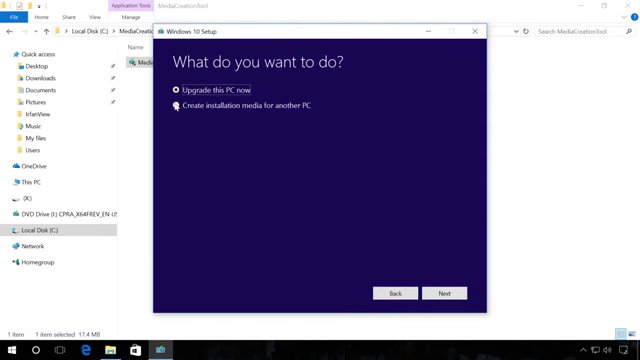
pyautogui.click(178, 108)
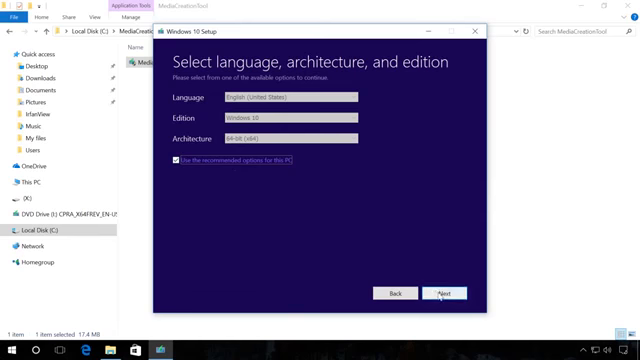
pyautogui.click(446, 292)
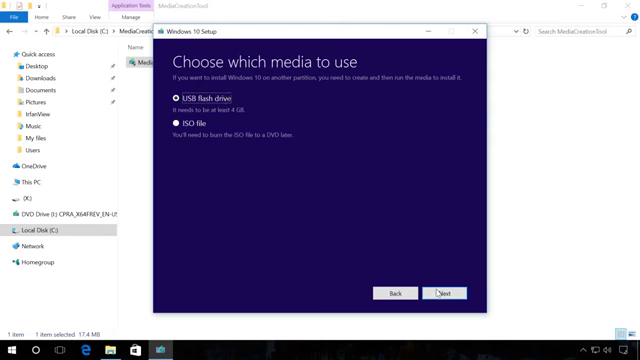
# - Choose USB flash drive as media, pick the removable drive, and start preparation
pyautogui.click(448, 292)
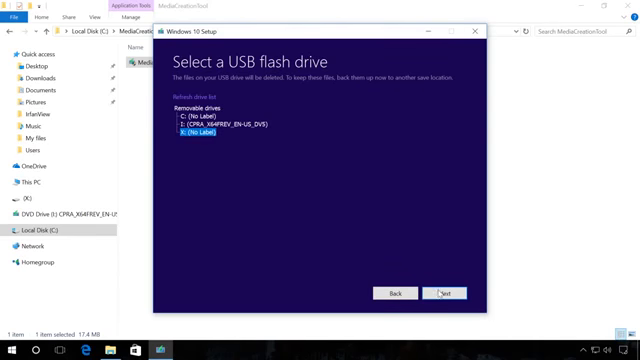
pyautogui.click(448, 292)
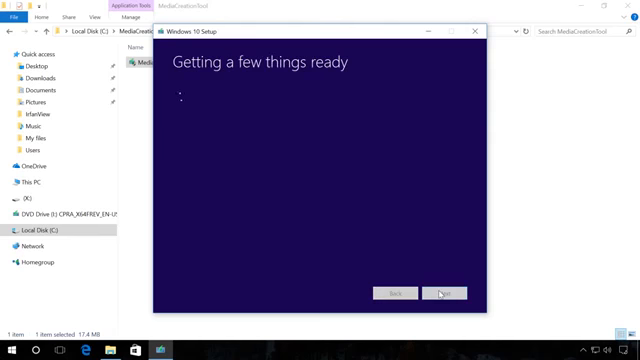